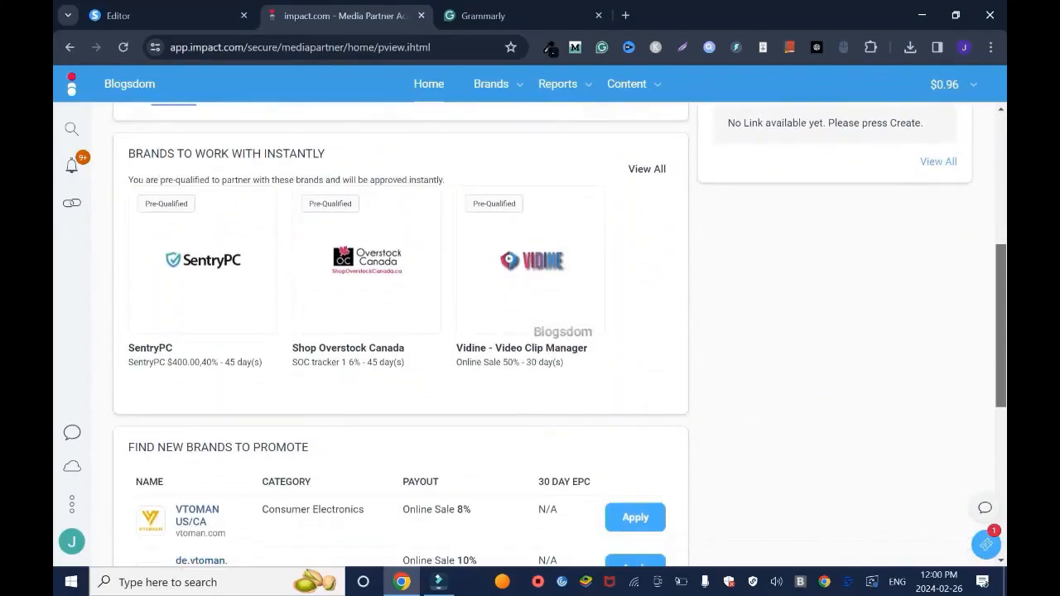
# Go to the brand marketplace via Brands > Find Brands
pyautogui.scroll(3)
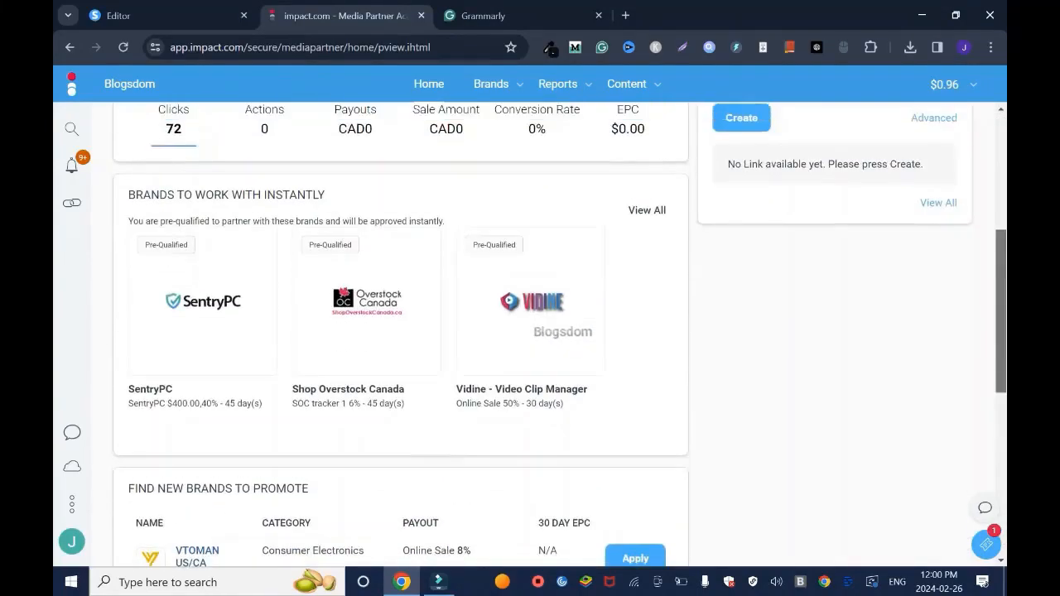
pyautogui.scroll(3)
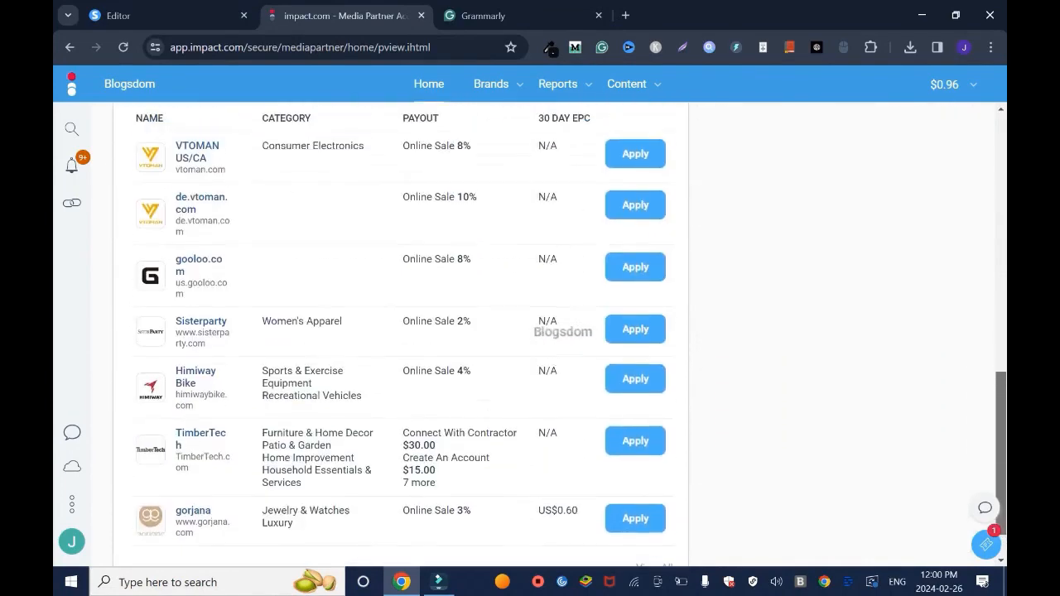
pyautogui.scroll(3)
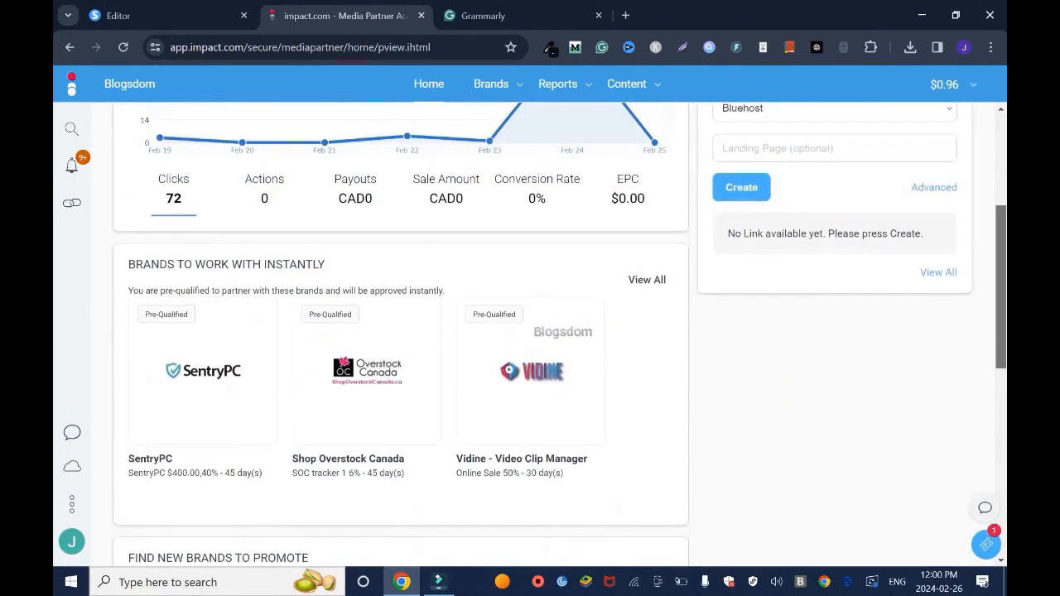
pyautogui.scroll(3)
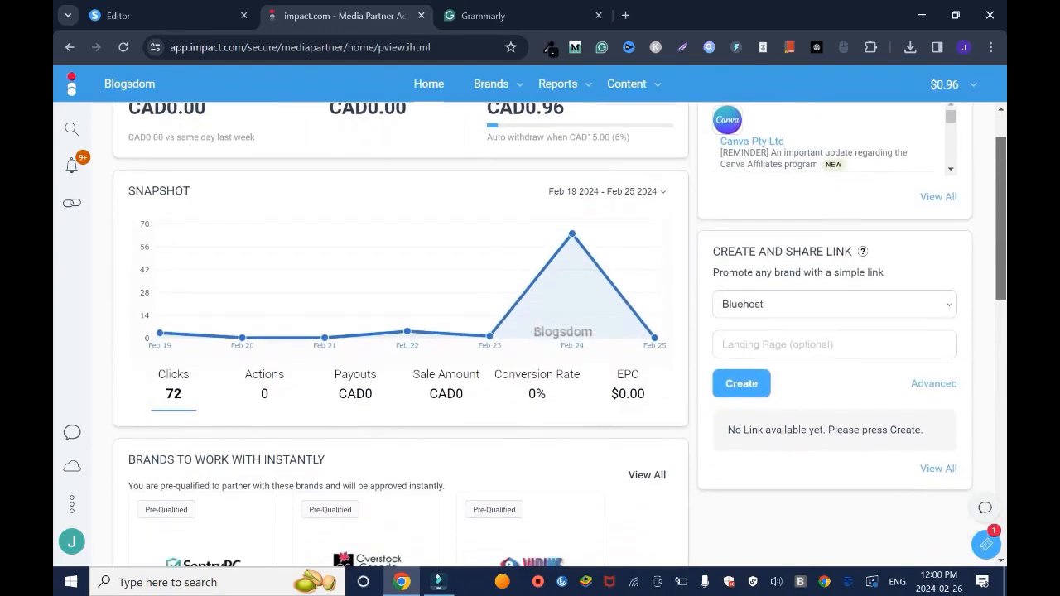
pyautogui.scroll(3)
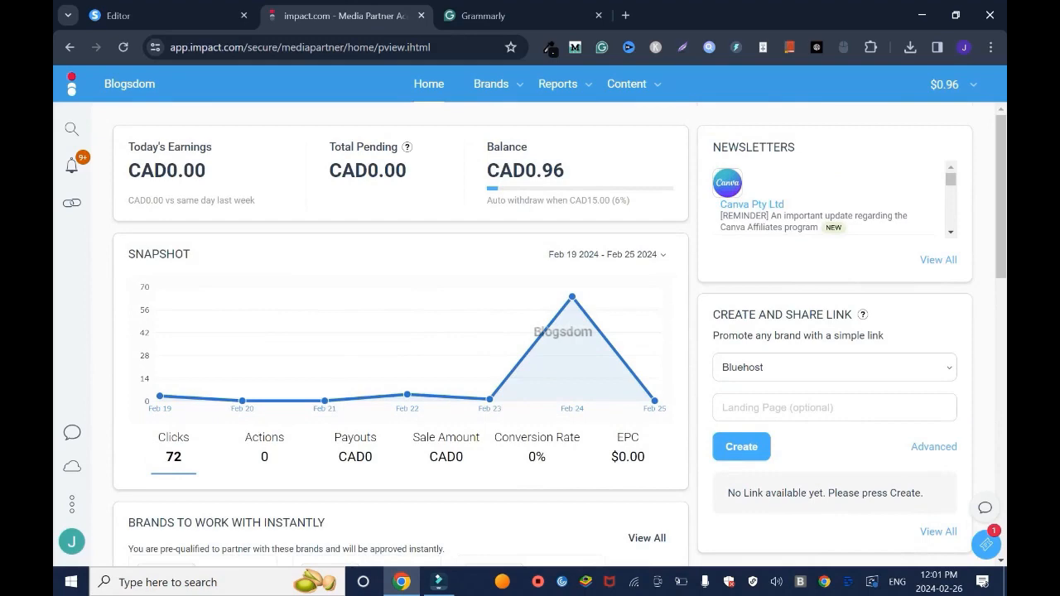
pyautogui.click(490, 83)
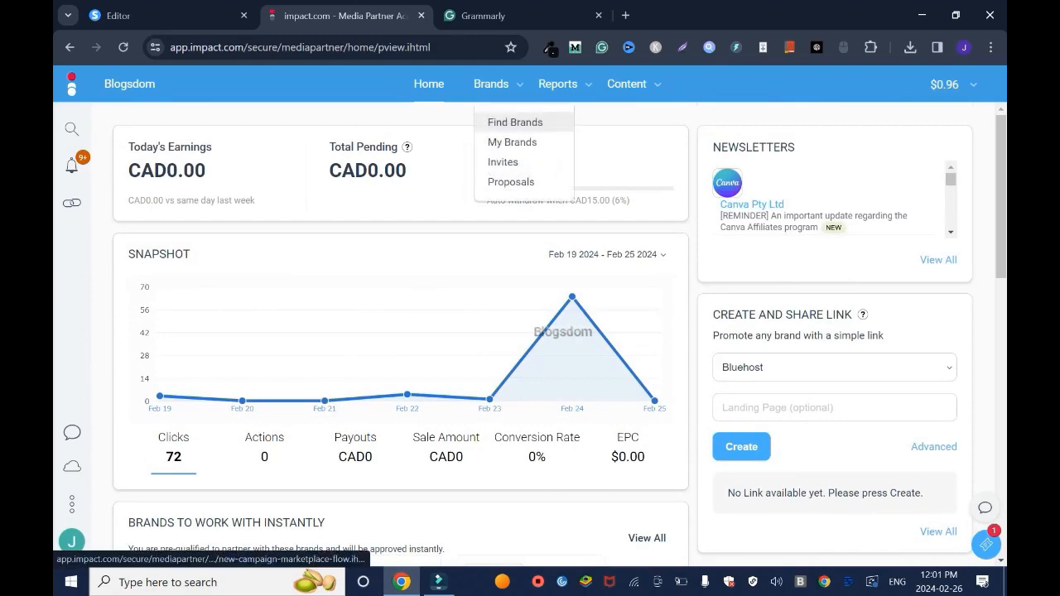
pyautogui.click(515, 122)
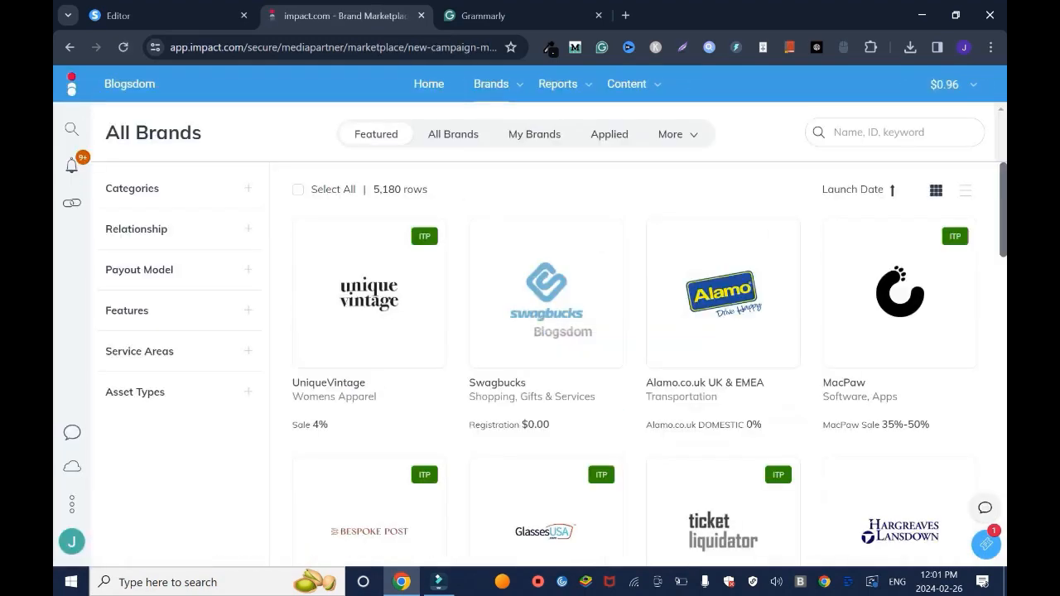
# Browse the marketplace and review Constant Contact's program details, then return to the full listing
pyautogui.scroll(-3)
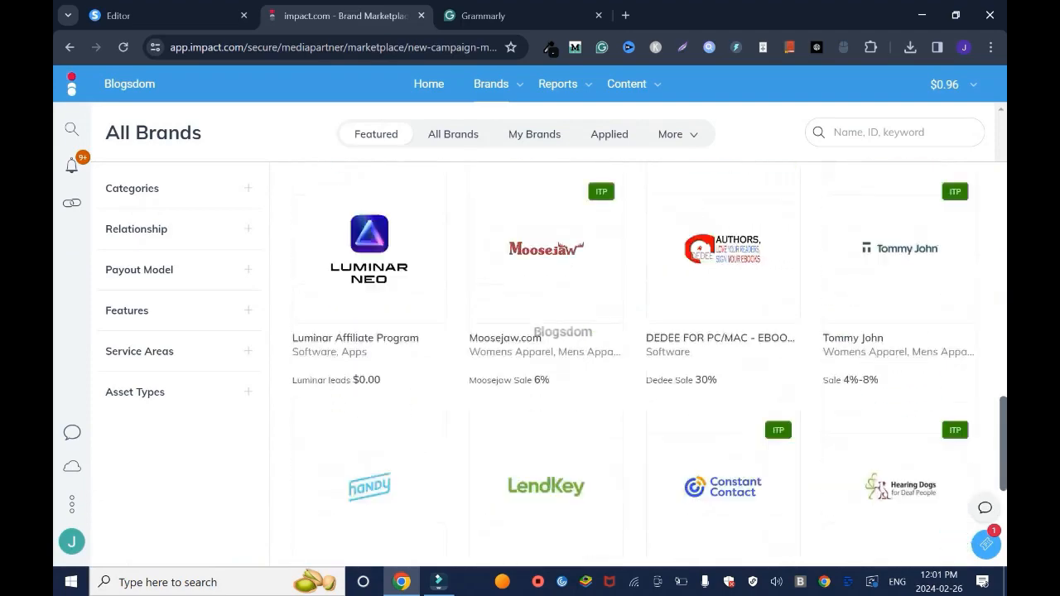
pyautogui.scroll(-3)
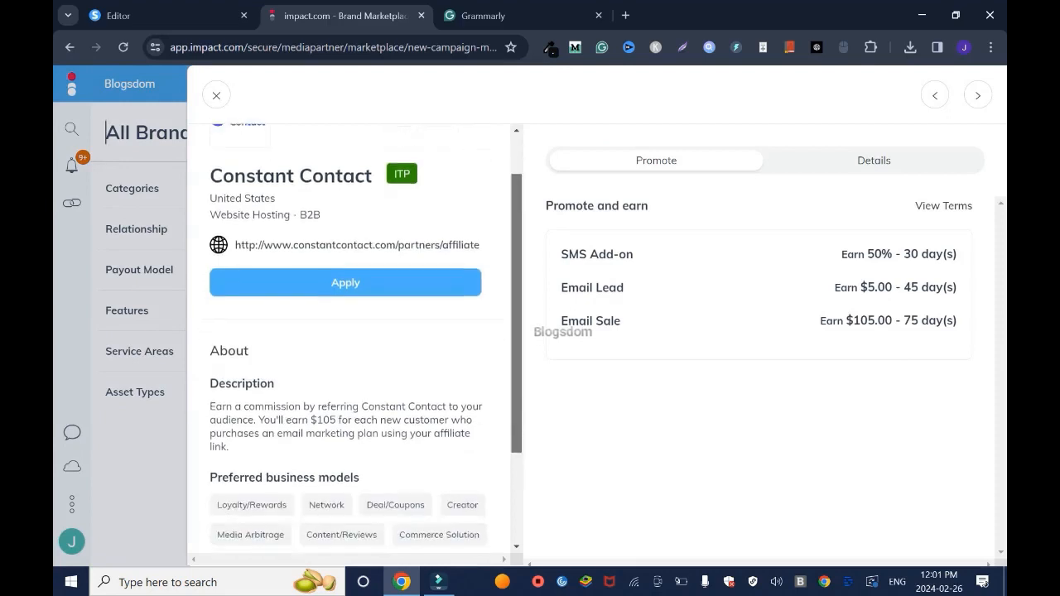
pyautogui.scroll(-3)
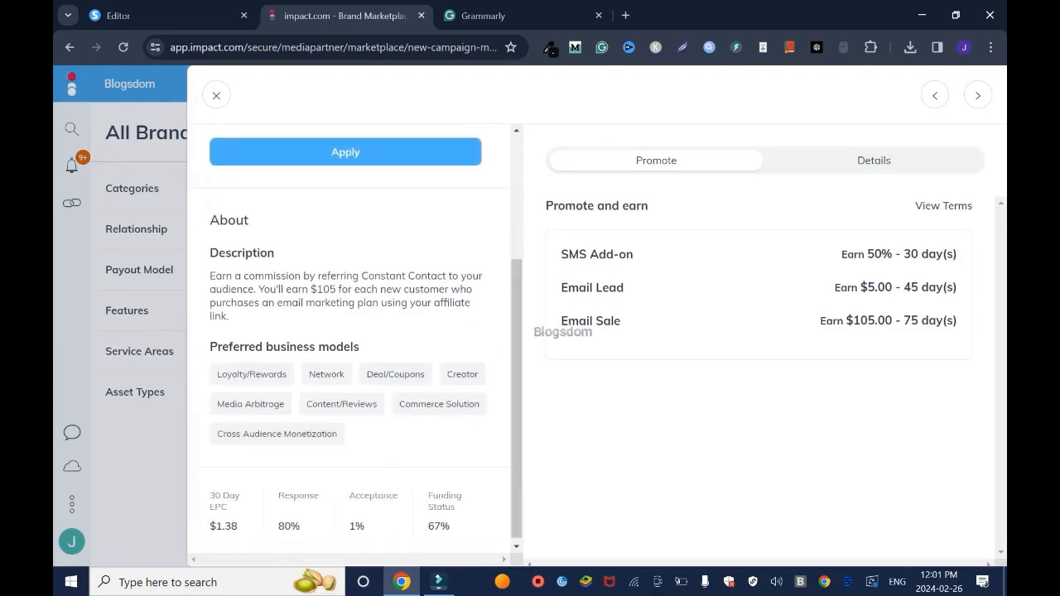
pyautogui.scroll(3)
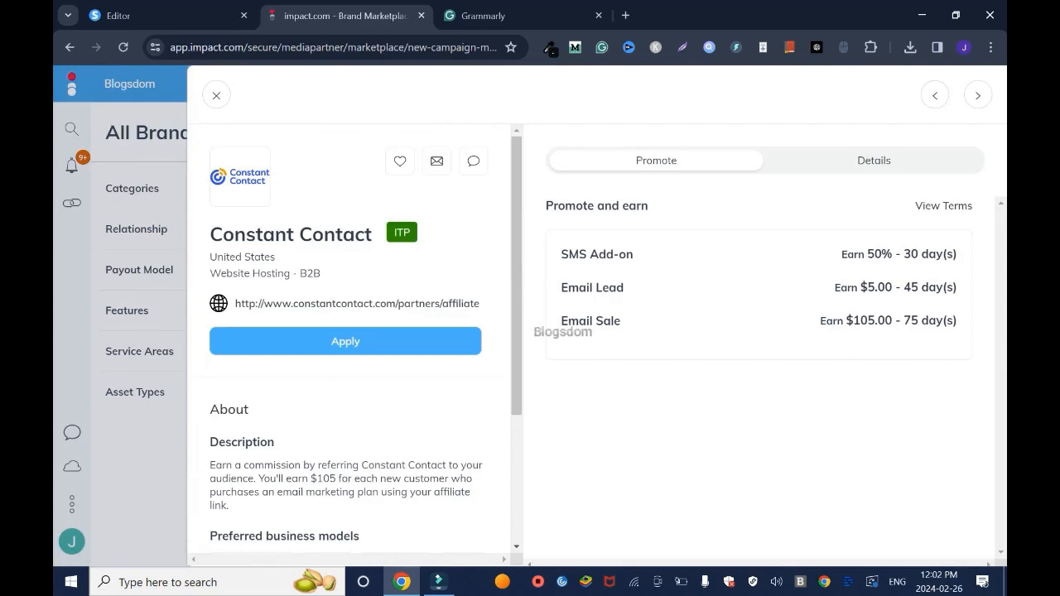
pyautogui.click(217, 94)
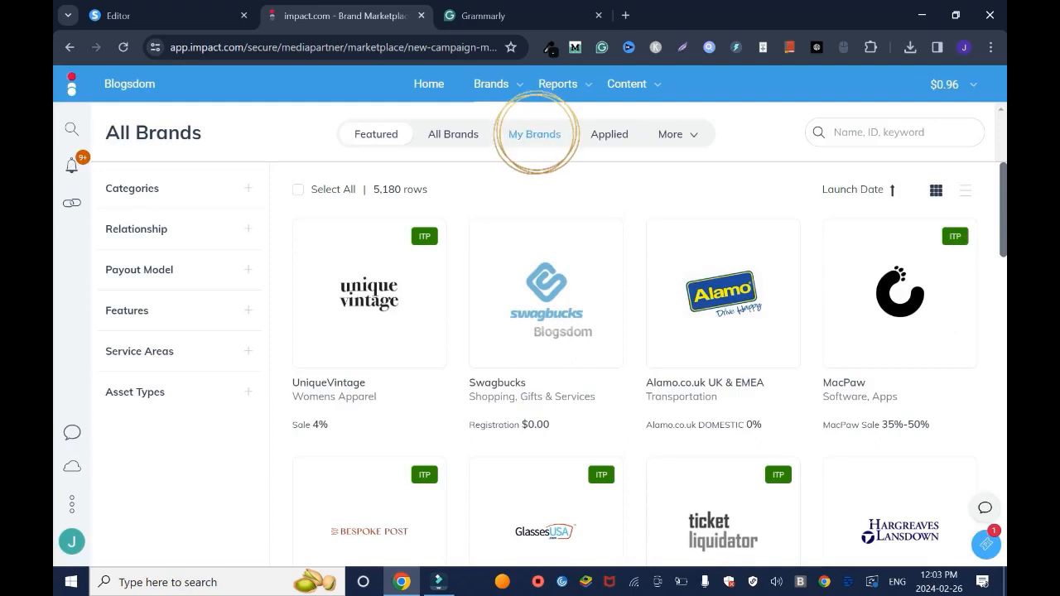
# Switch to My Brands to list InVideo, Namecheap, Bluehost and Shopify
pyautogui.click(536, 133)
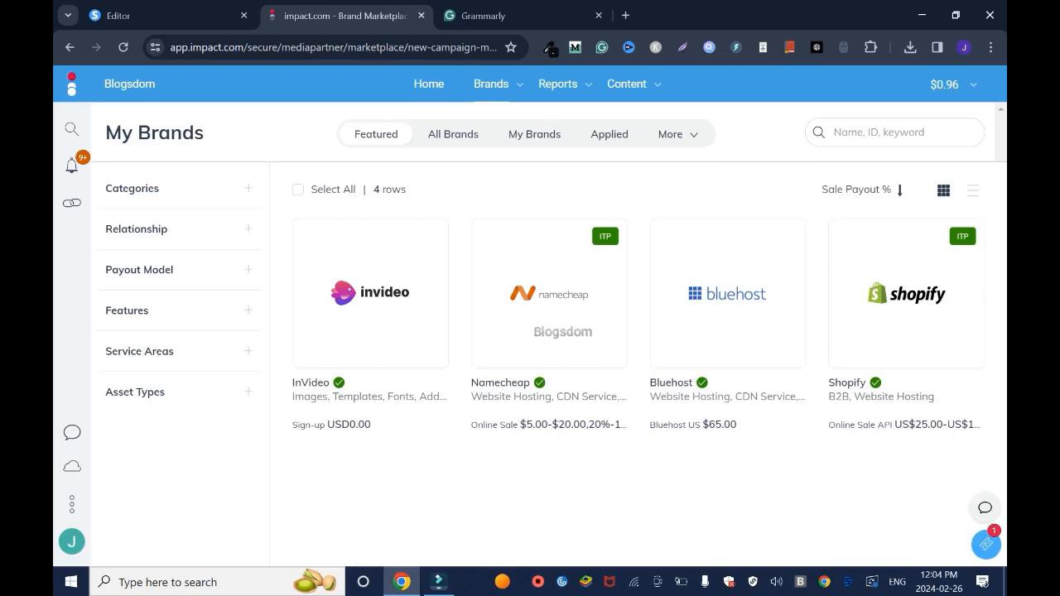
pyautogui.moveTo(548, 292)
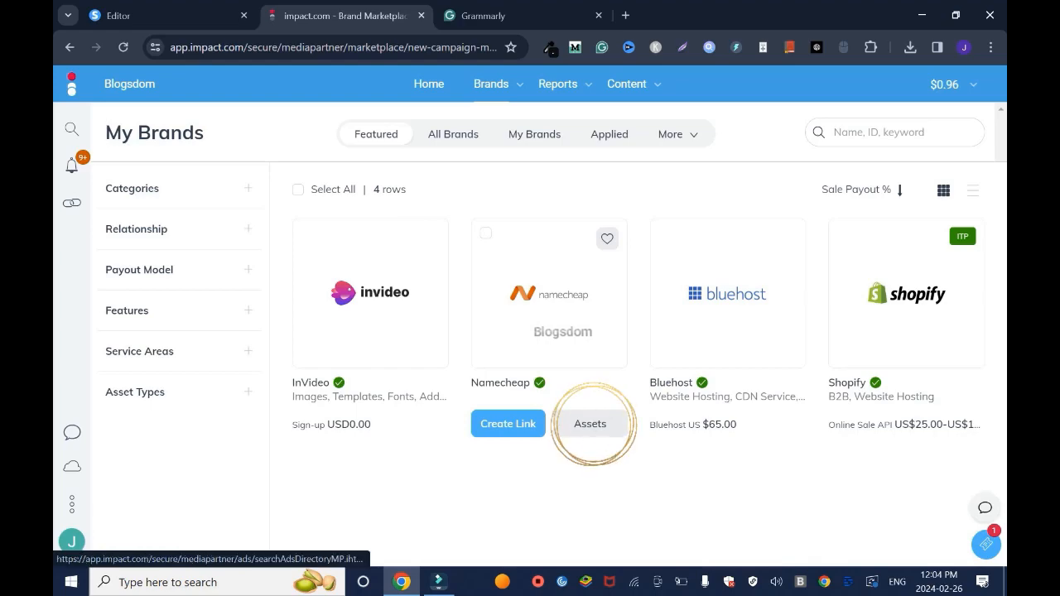
# Browse Namecheap's 263 assets and review the RelateSocial banner's details and ad code
pyautogui.click(590, 423)
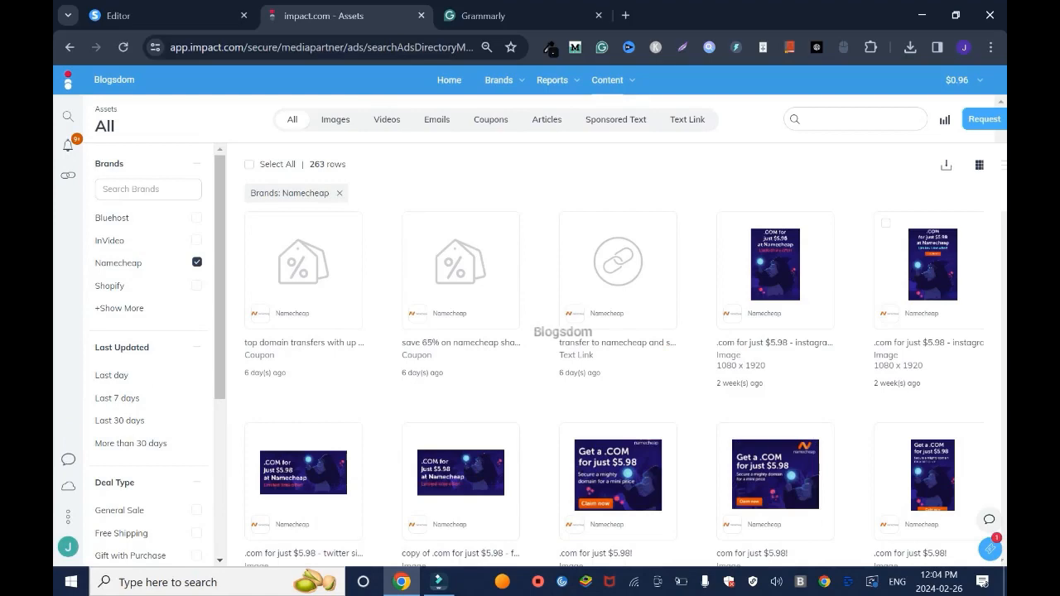
pyautogui.scroll(-3)
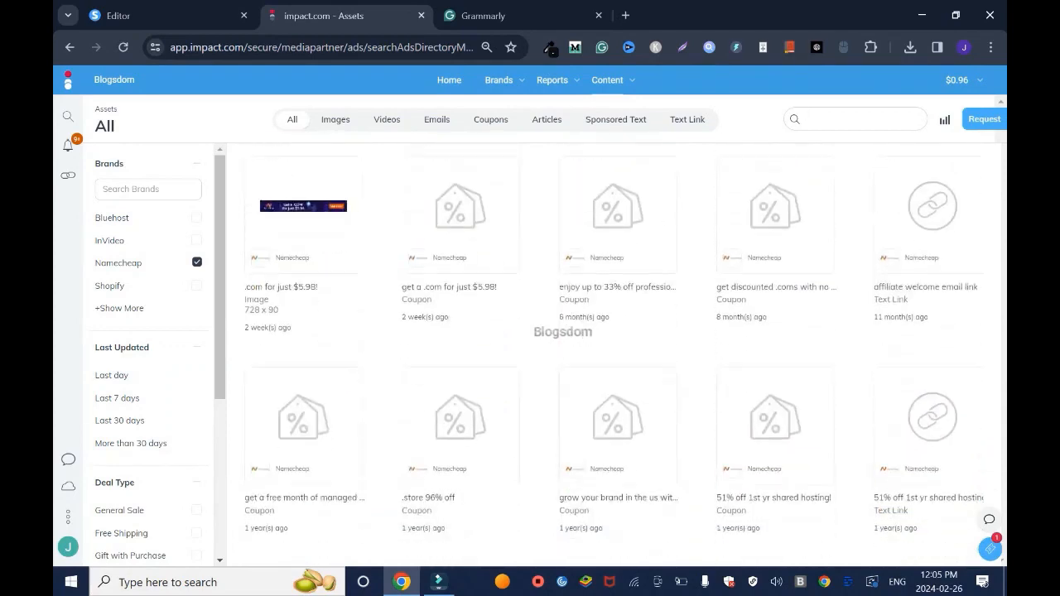
pyautogui.scroll(-3)
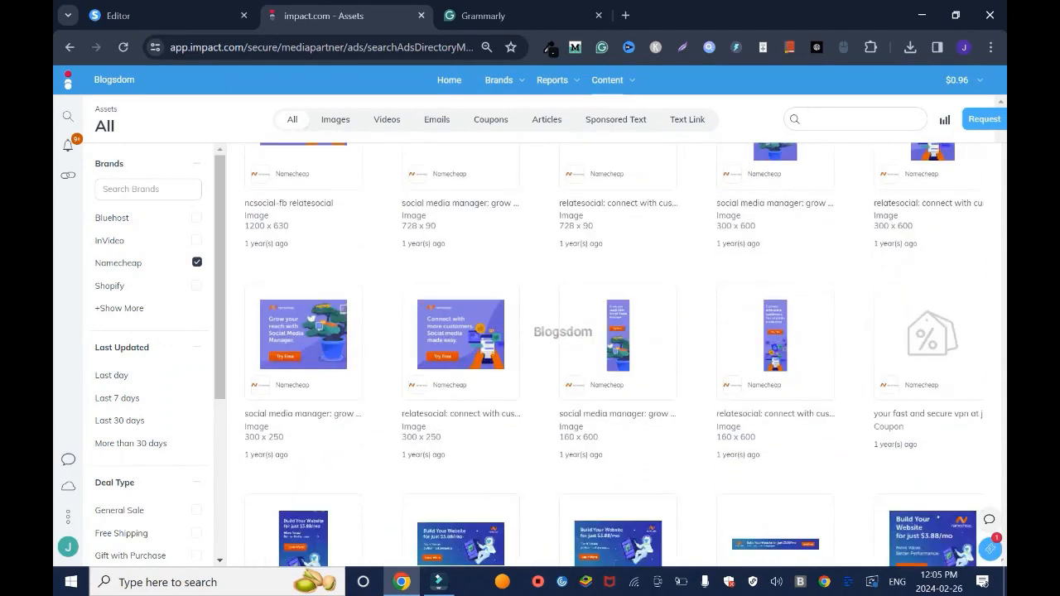
pyautogui.click(858, 118)
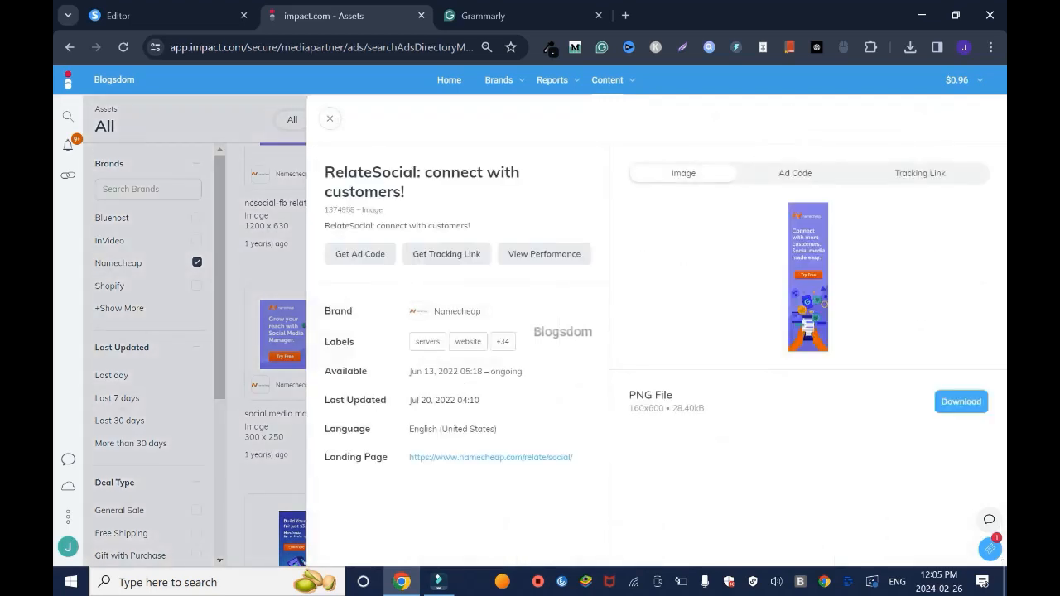
pyautogui.click(794, 173)
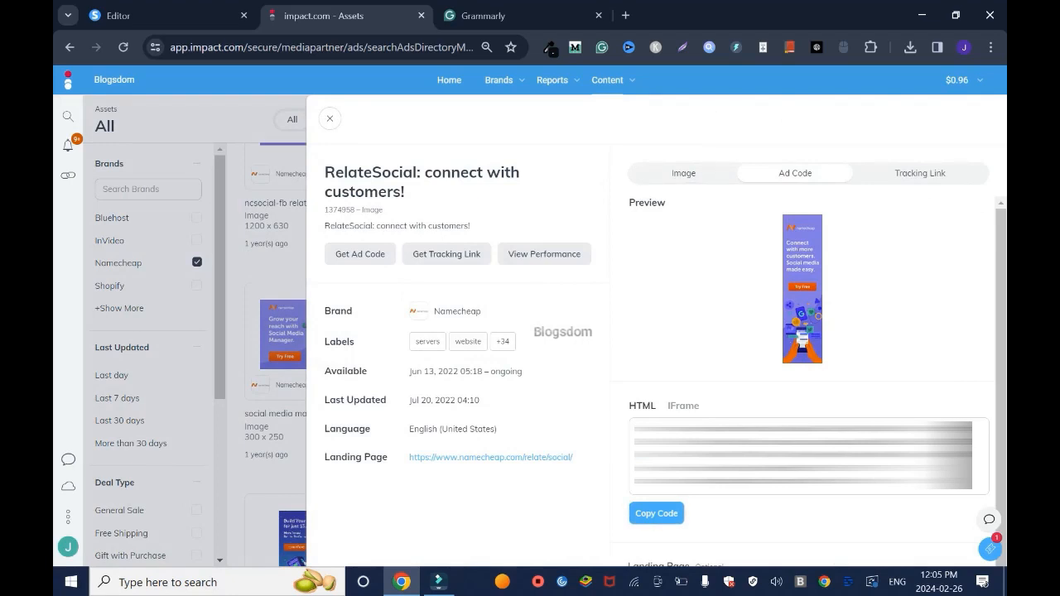
pyautogui.click(329, 119)
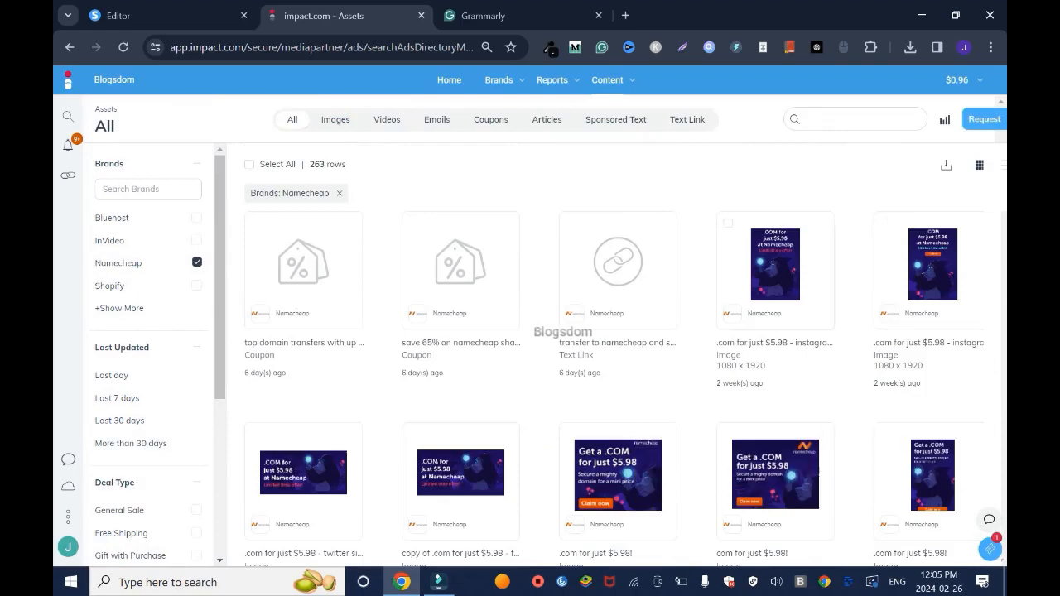
# Filter to text links and reveal the tracking link for 'Transfer to Namecheap and save big!'
pyautogui.click(687, 119)
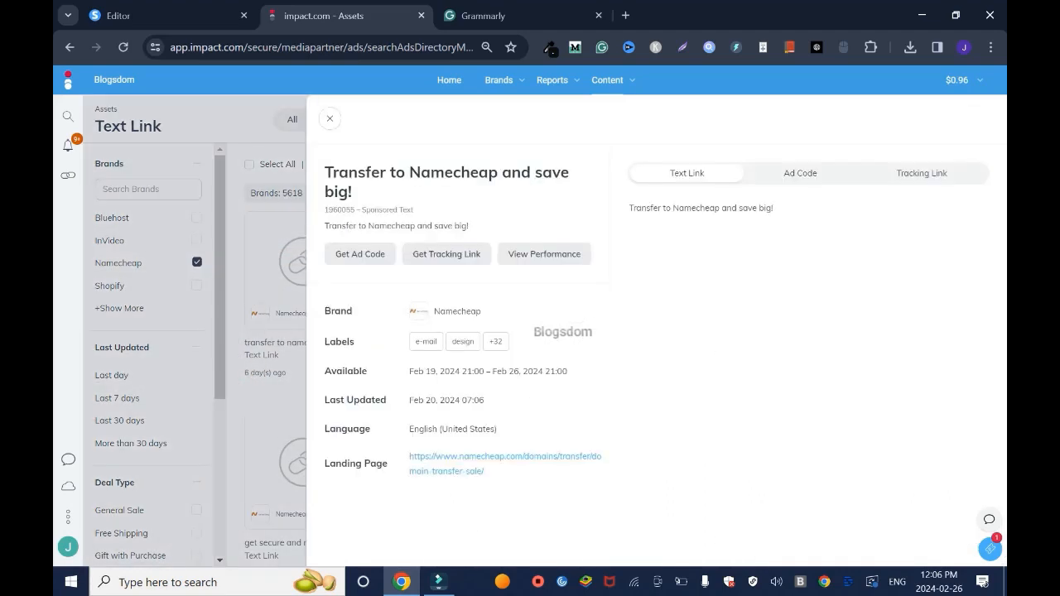
pyautogui.click(921, 173)
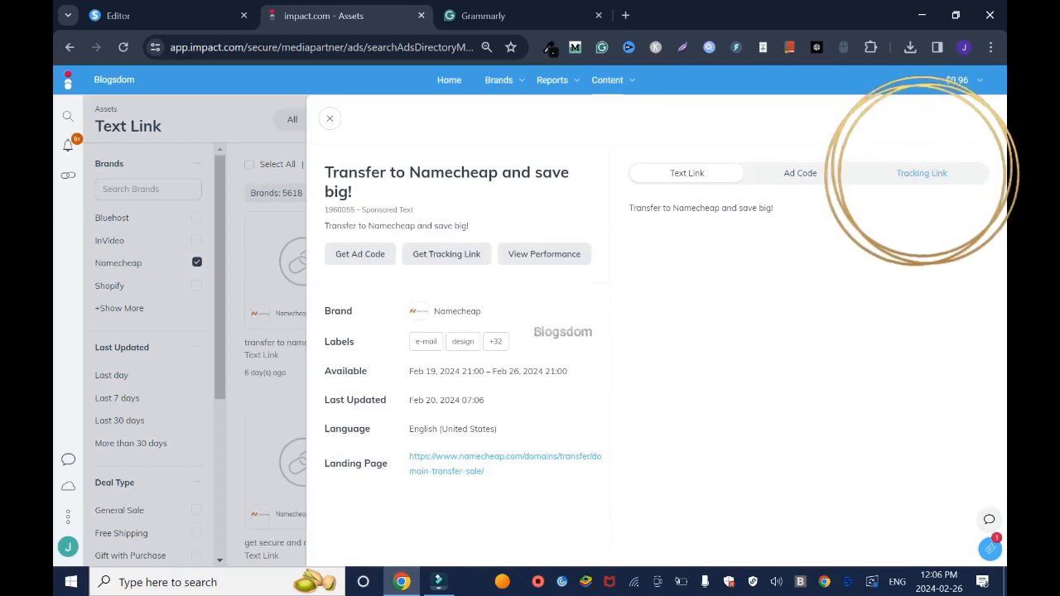
pyautogui.click(921, 173)
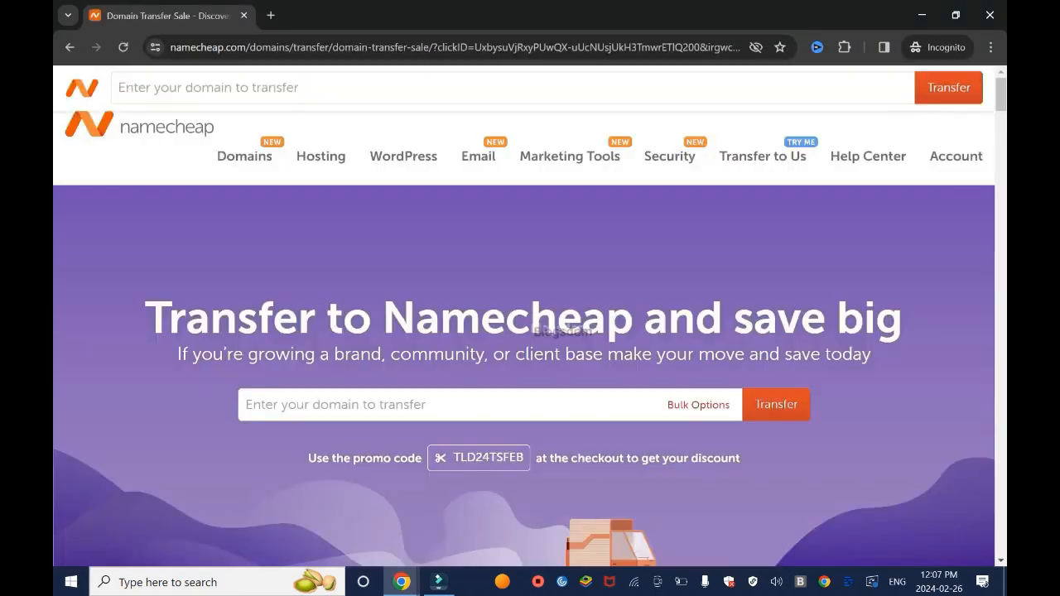
# Scroll through the Namecheap transfer sale page the link lands on, then switch to the Bitly dashboard
pyautogui.scroll(-3)
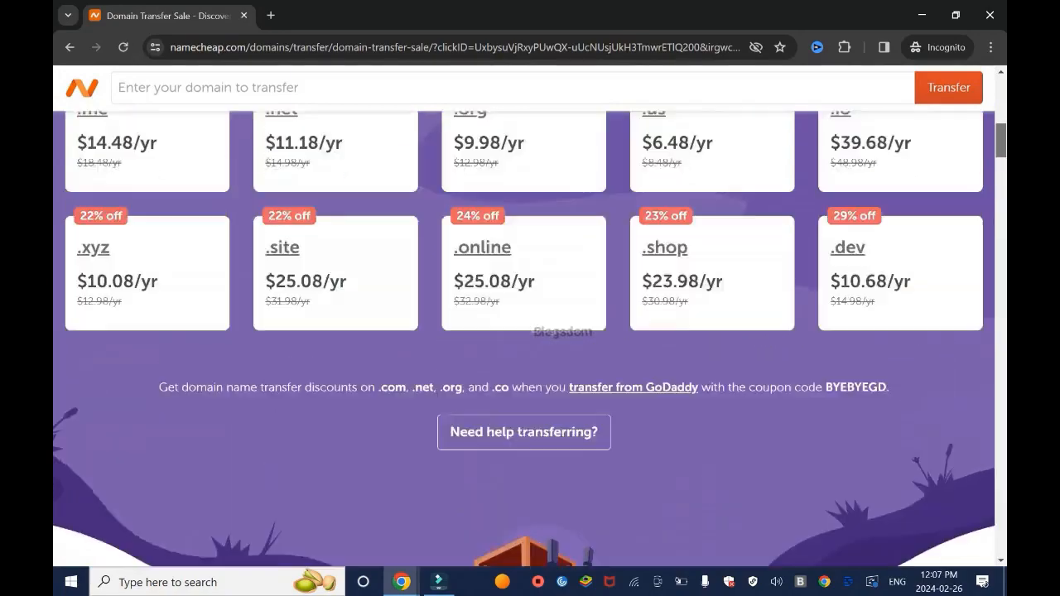
pyautogui.scroll(3)
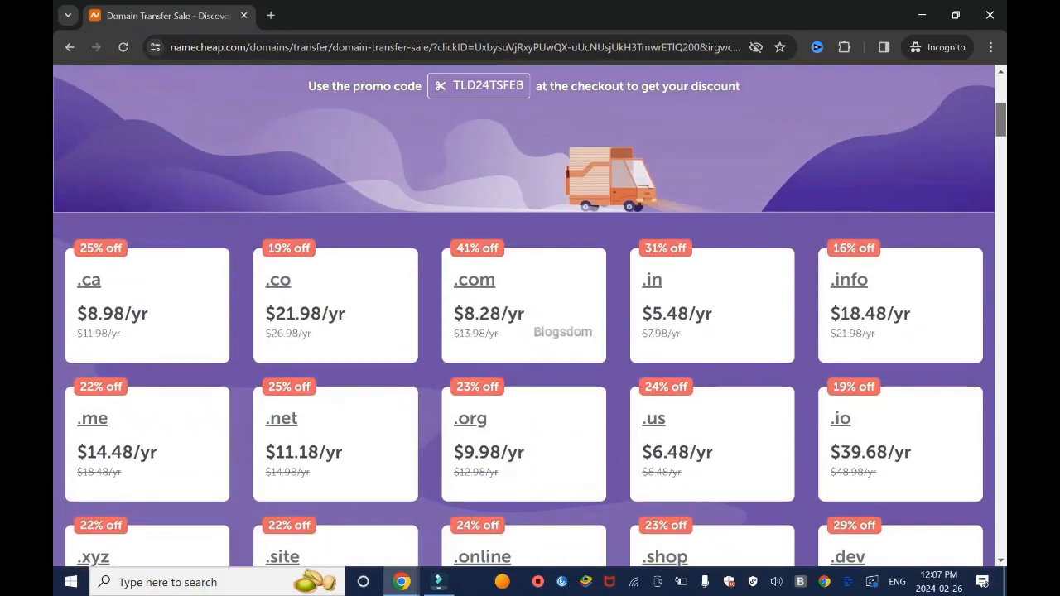
pyautogui.scroll(-3)
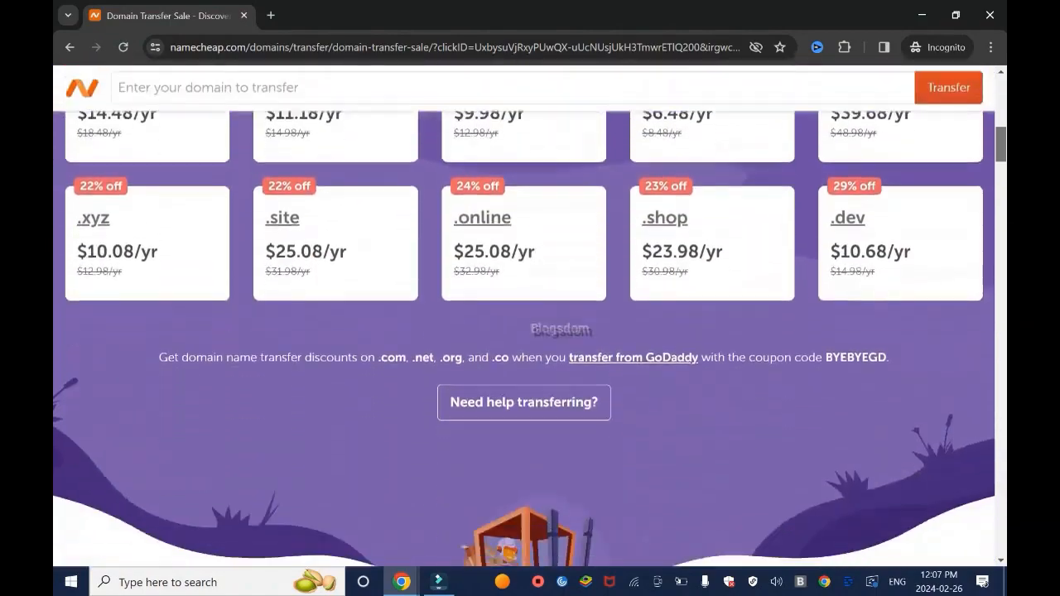
pyautogui.scroll(-3)
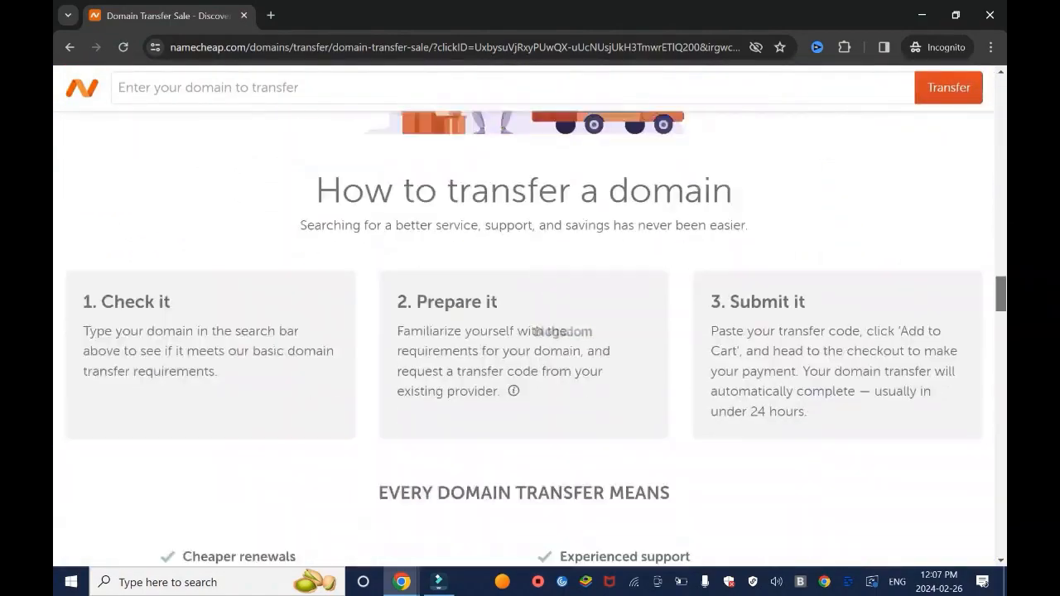
pyautogui.scroll(3)
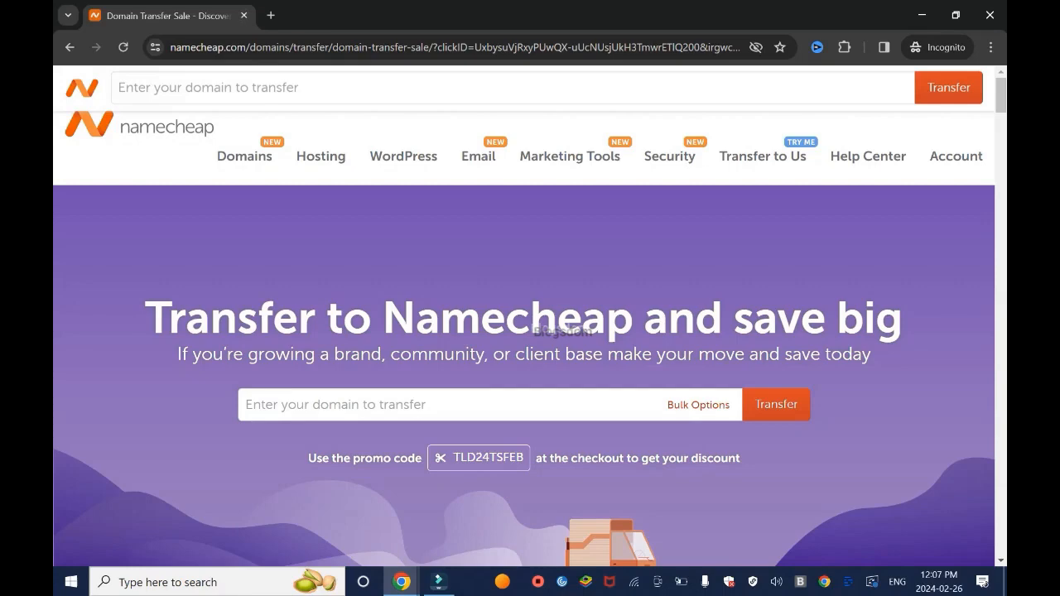
pyautogui.click(700, 15)
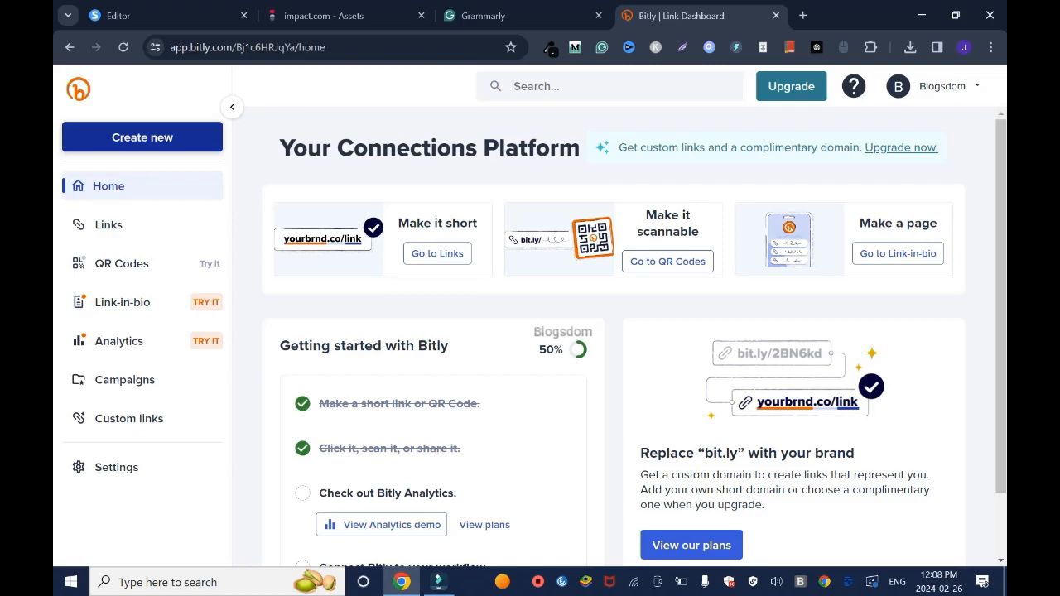
# Start a new Bitly short link via Create new > Link and review the empty form's options
pyautogui.click(142, 136)
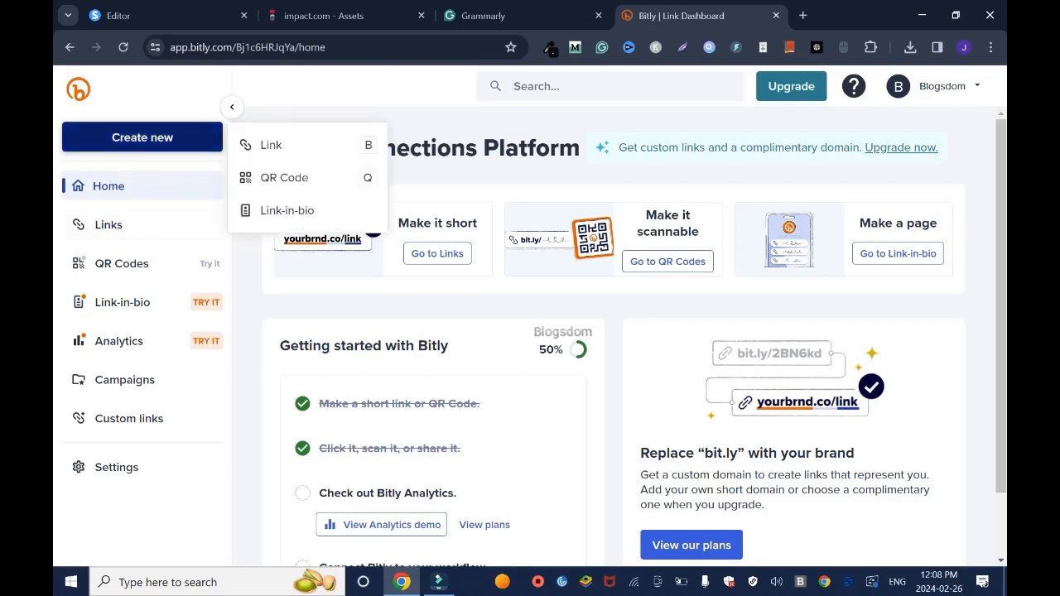
pyautogui.click(271, 144)
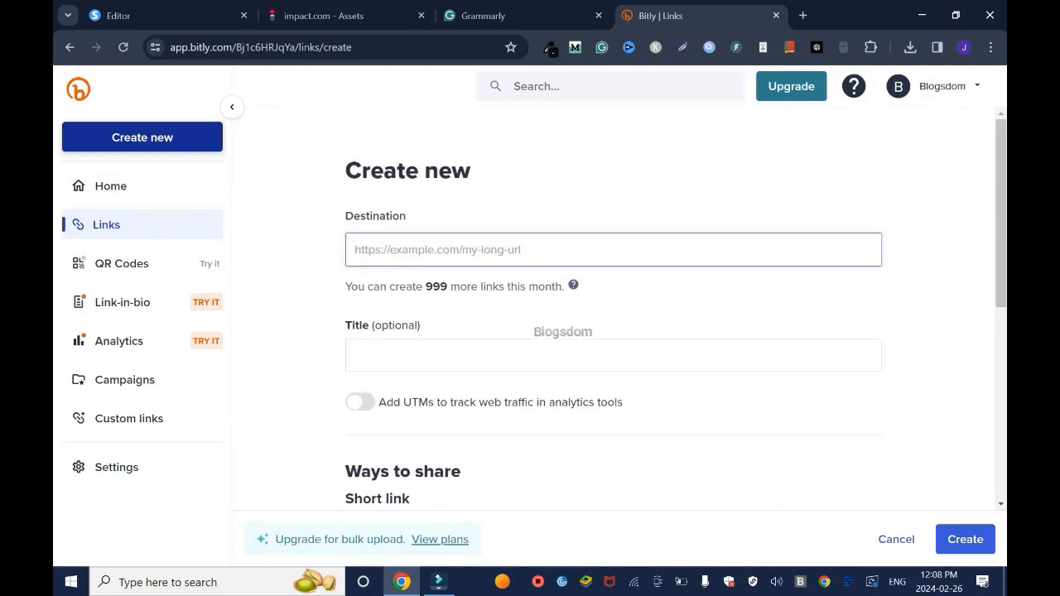
pyautogui.scroll(-3)
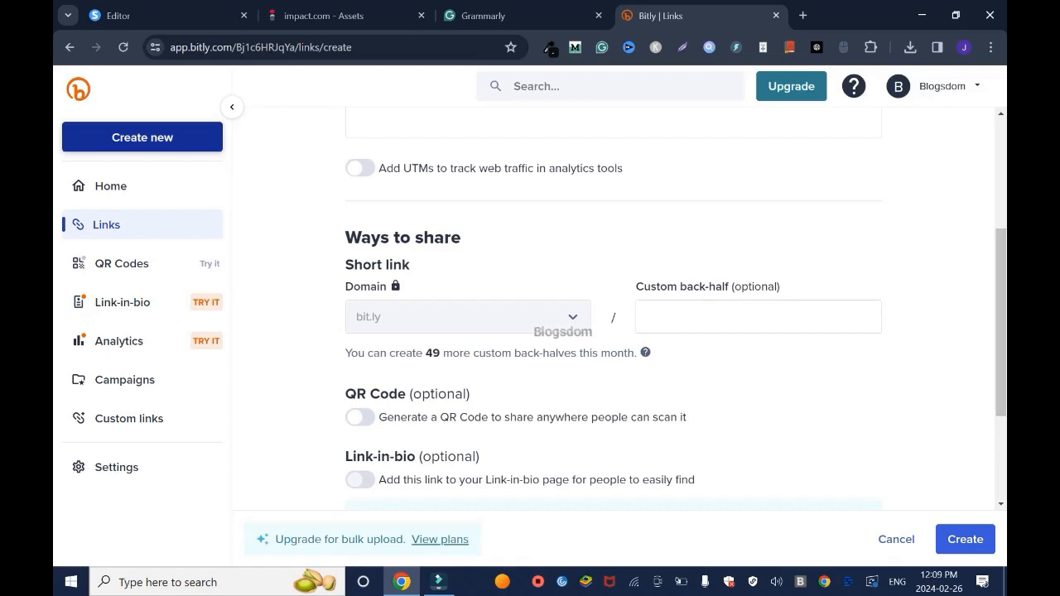
pyautogui.scroll(-3)
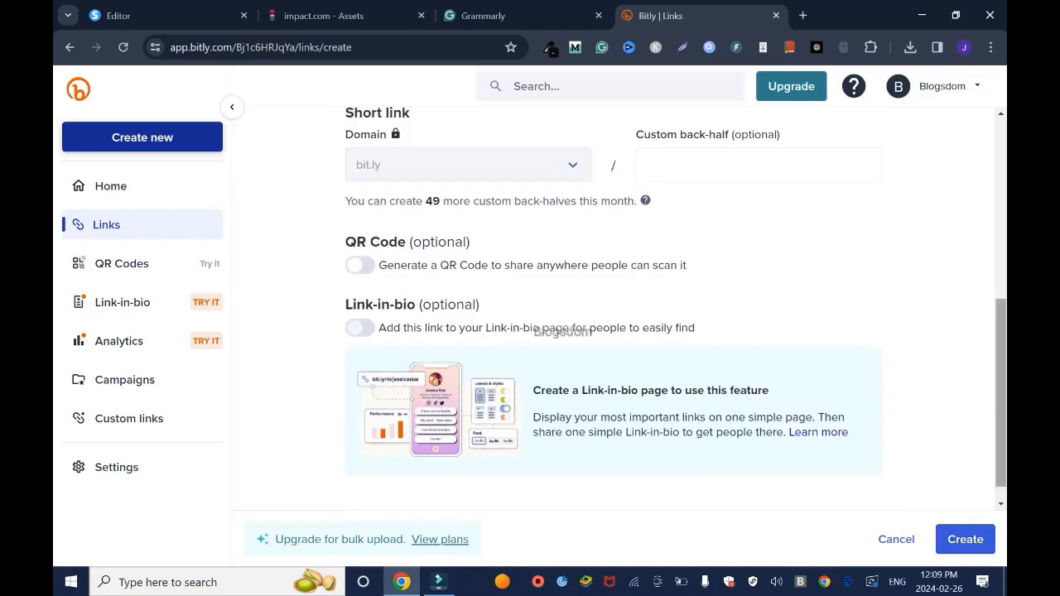
pyautogui.scroll(3)
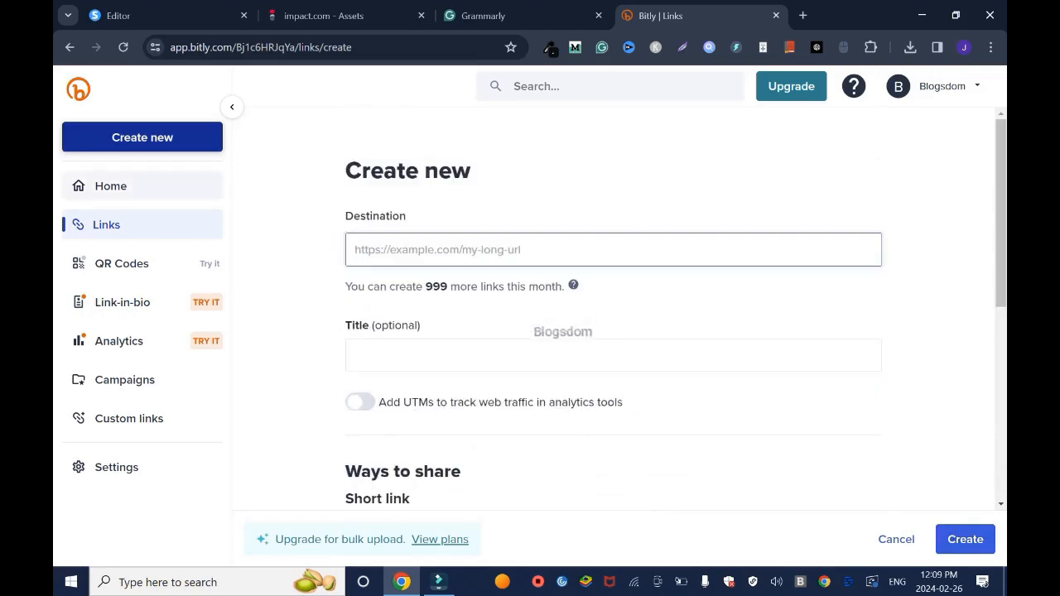
# Cancel the form to show the Links list with the Namecheap Domain short link
pyautogui.click(896, 539)
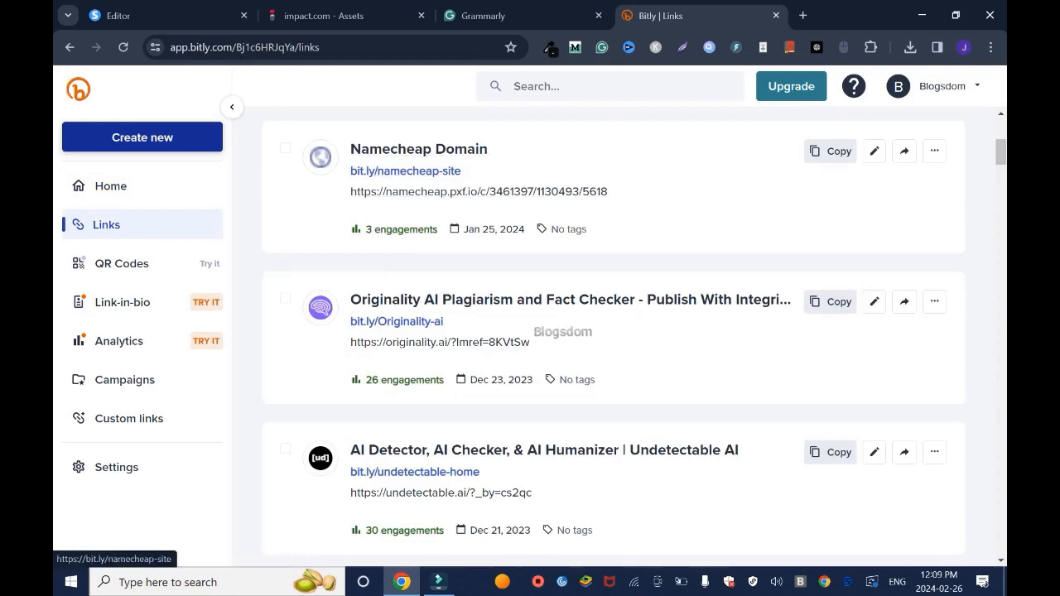
pyautogui.moveTo(405, 171)
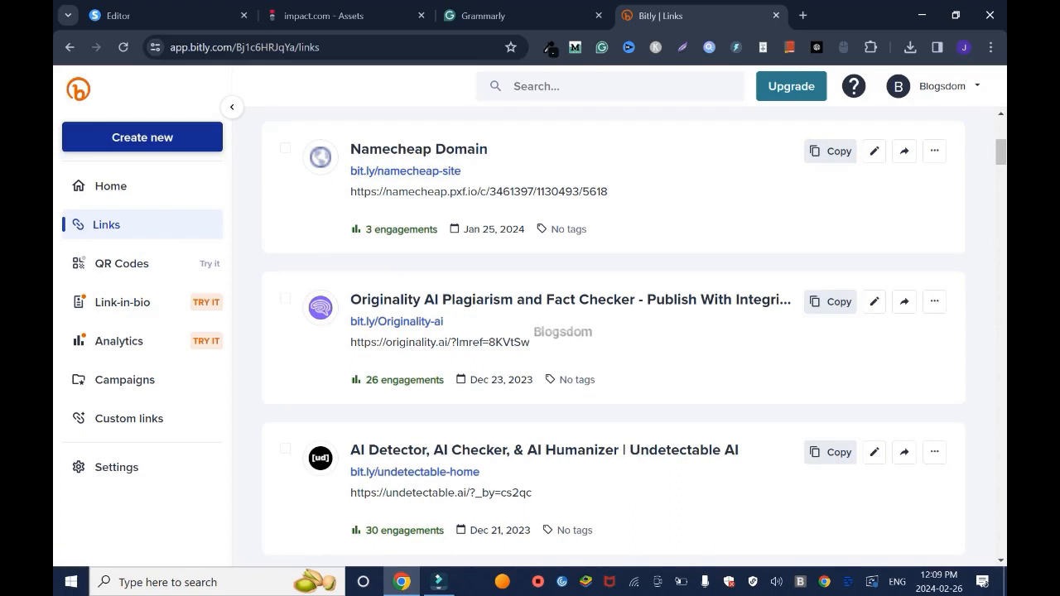
pyautogui.moveTo(402, 229)
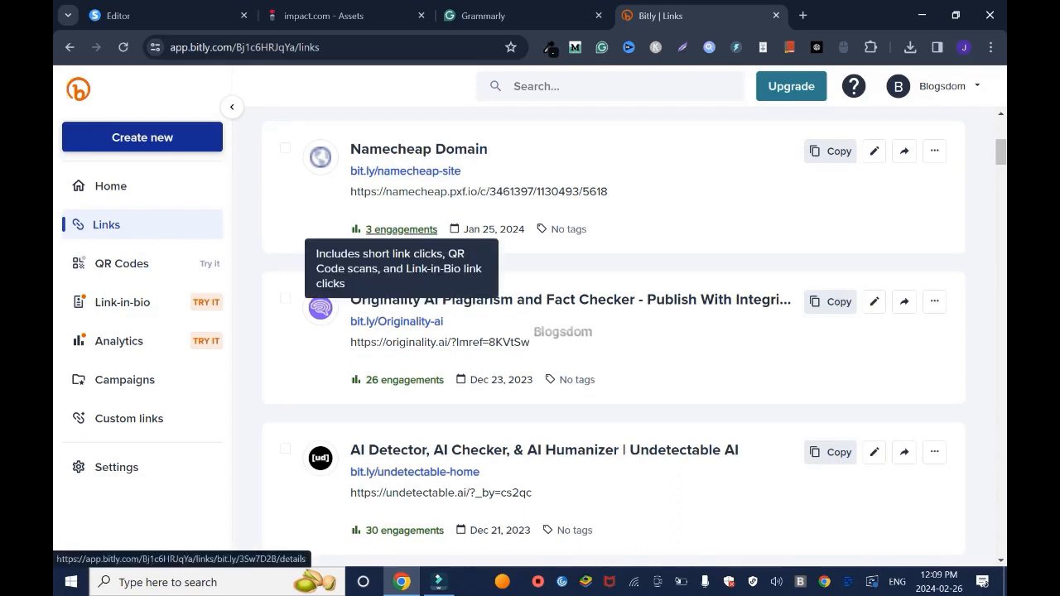
# Review the Namecheap Domain link's 3 engagements, South Africa location and YouTube referrer, then return to impact.com
pyautogui.click(401, 229)
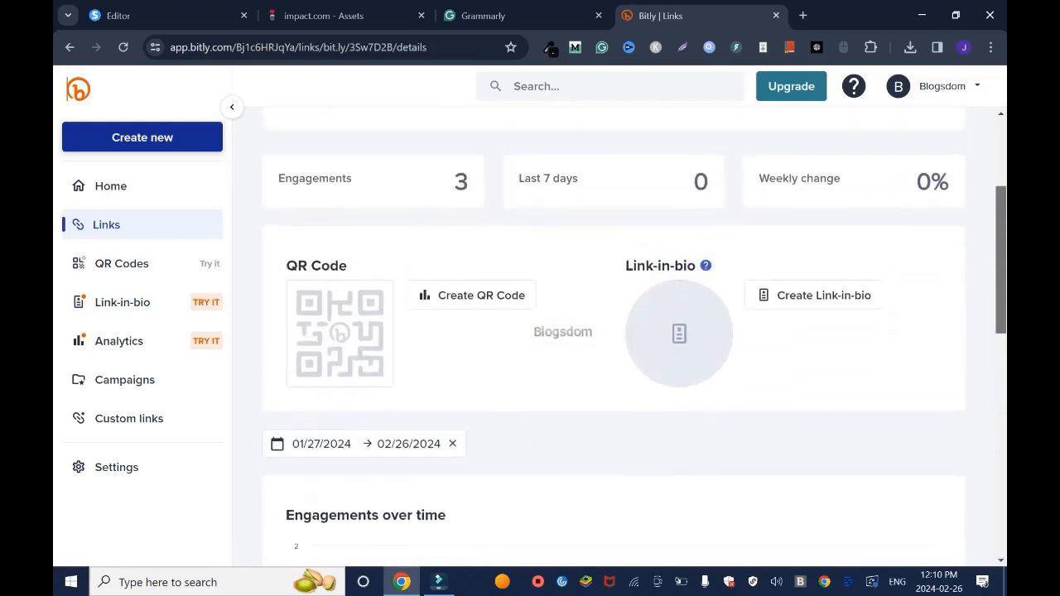
pyautogui.scroll(-3)
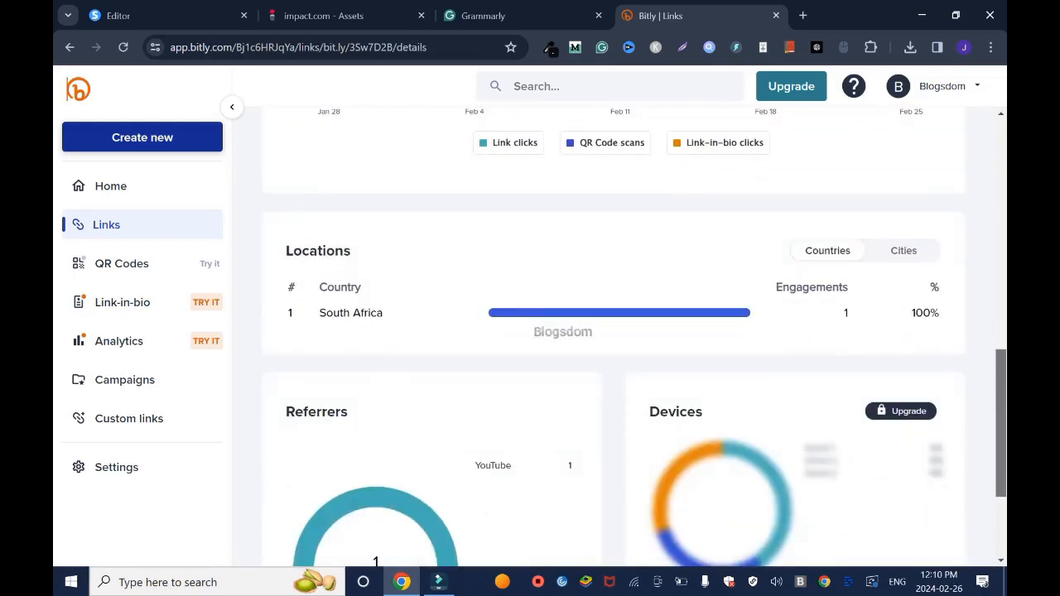
pyautogui.scroll(-3)
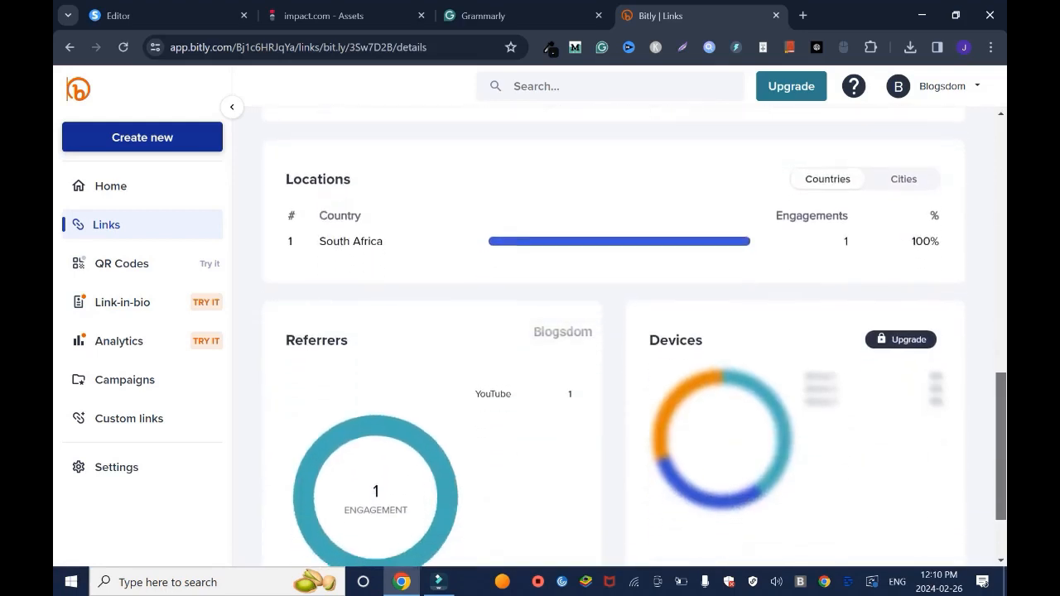
pyautogui.scroll(-3)
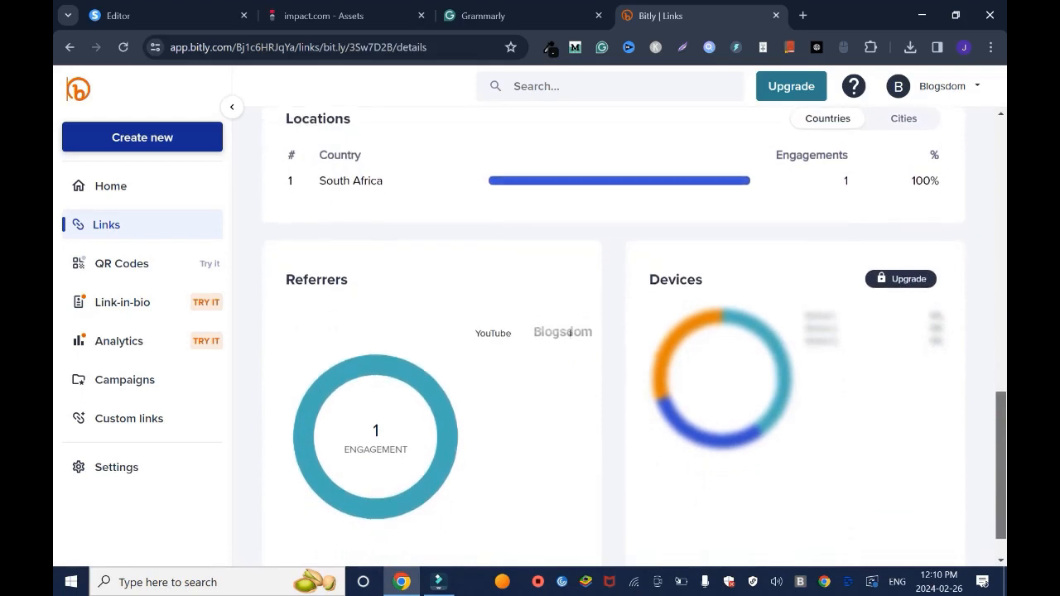
pyautogui.scroll(3)
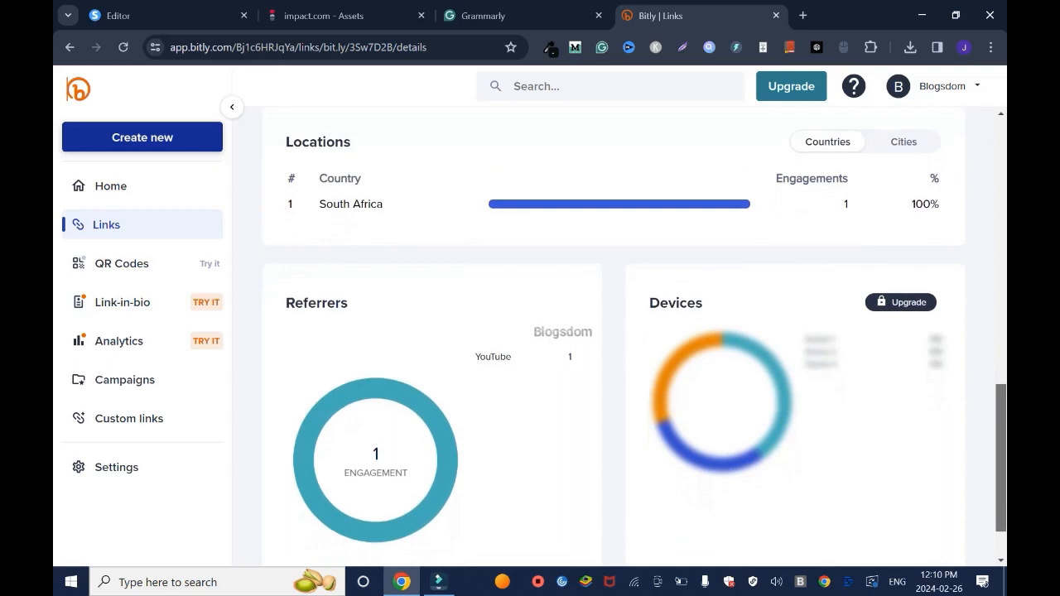
pyautogui.click(340, 15)
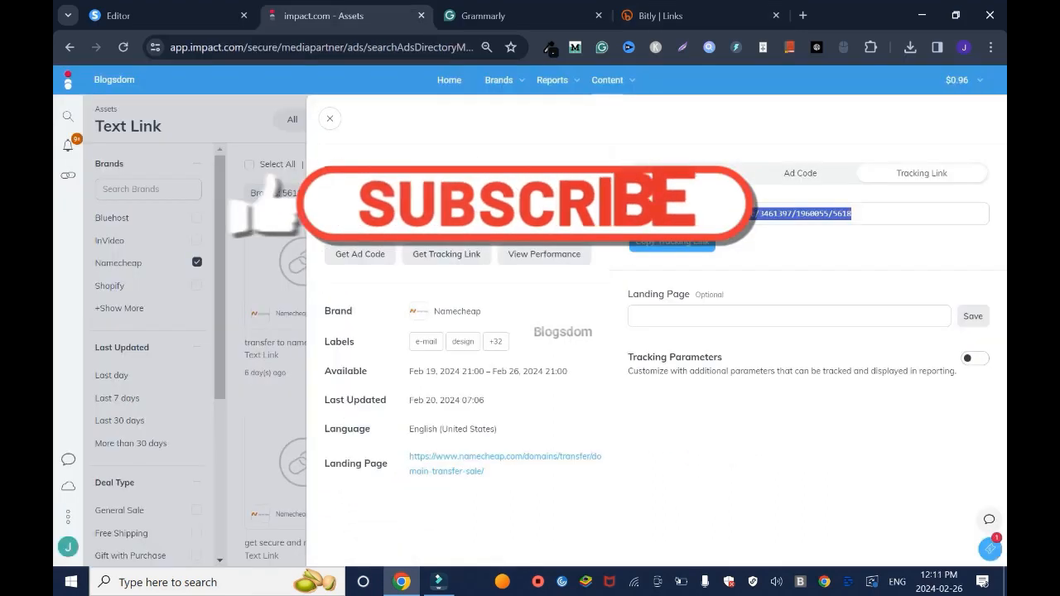